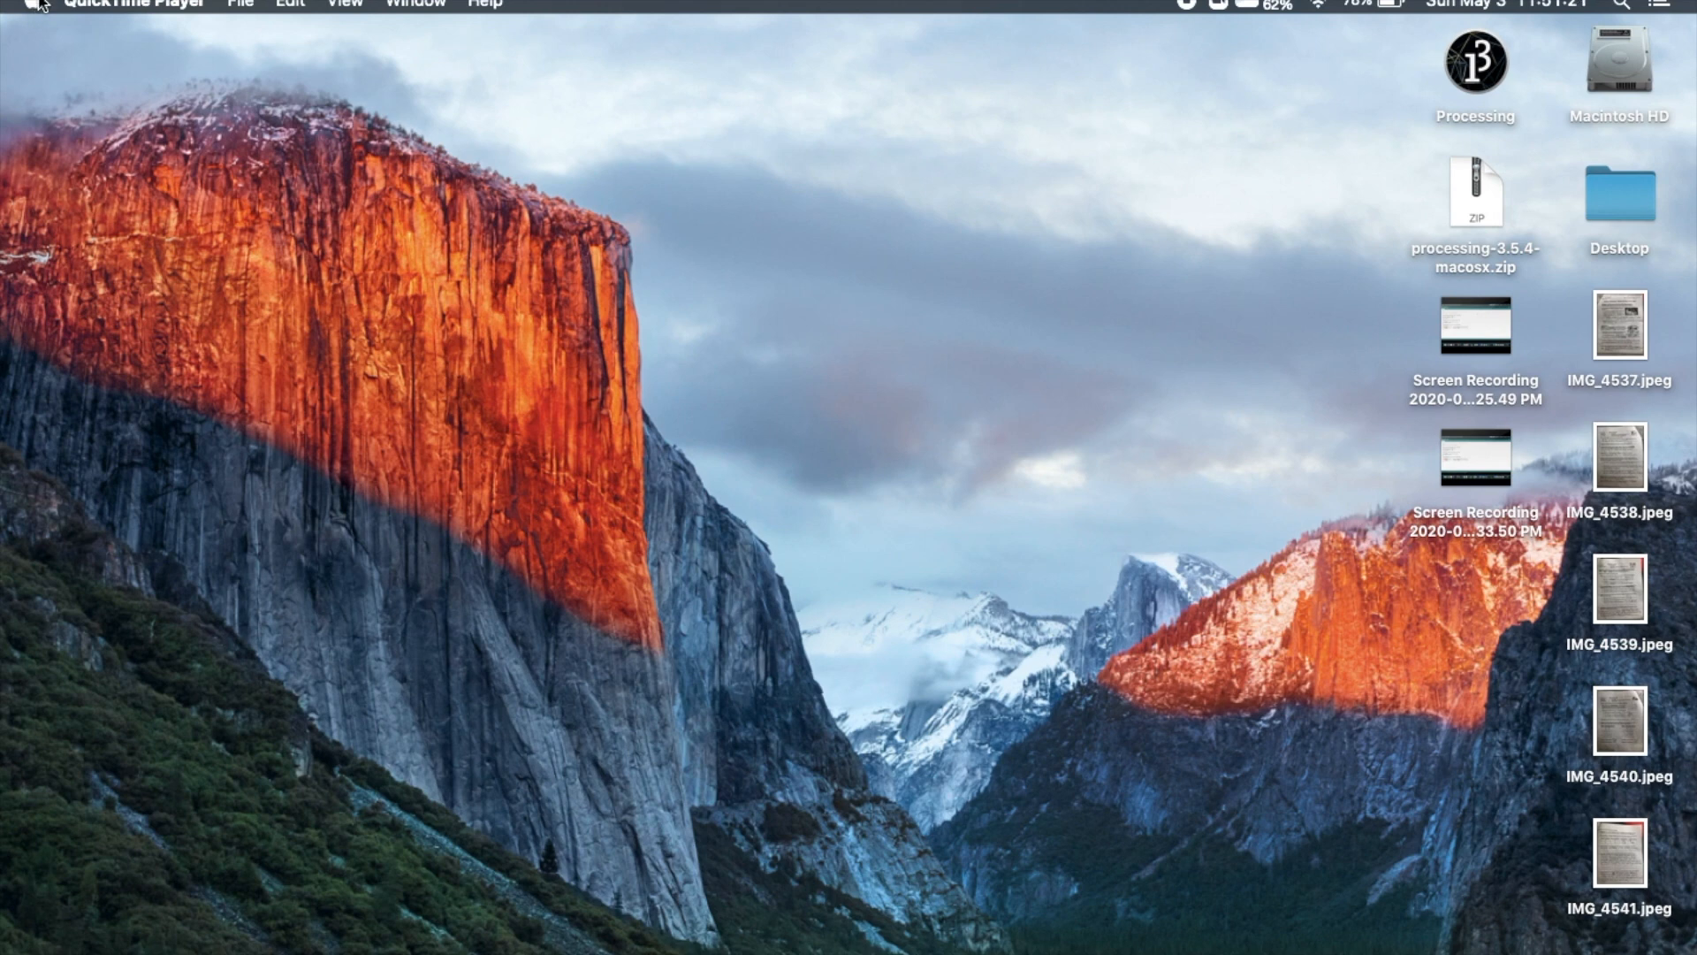
# Browse the QuickTime Player and system menus, then search for 'teensyduino' in Chrome.
pyautogui.click(134, 4)
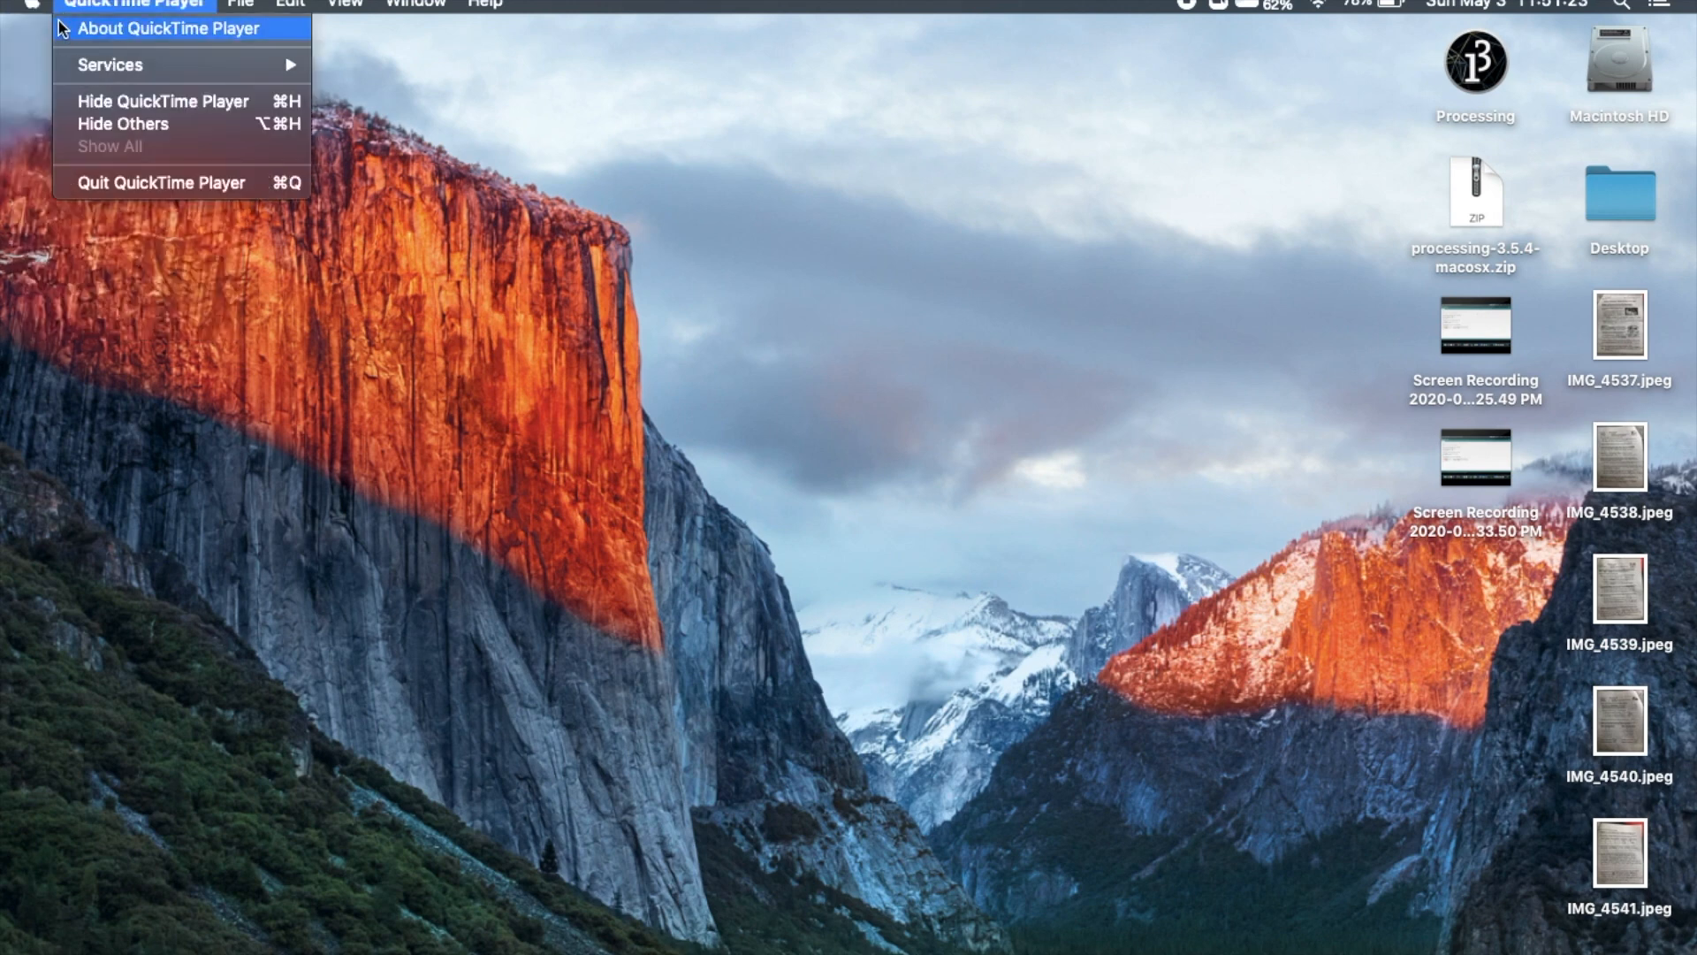
pyautogui.click(30, 6)
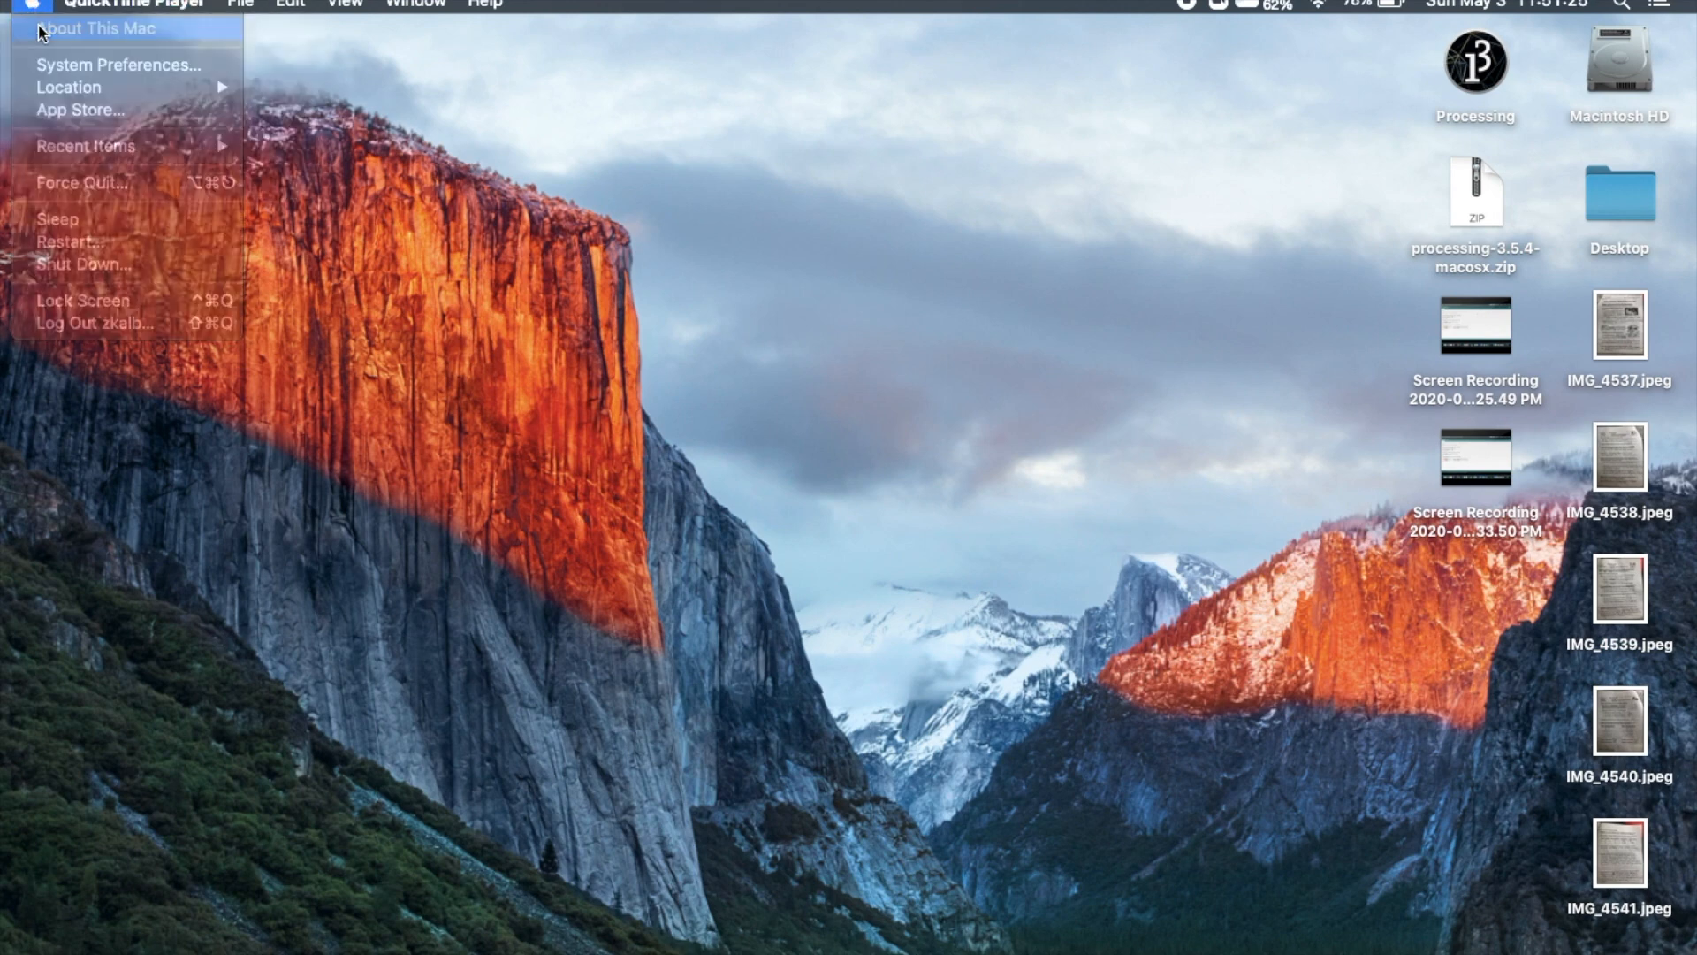
pyautogui.click(96, 28)
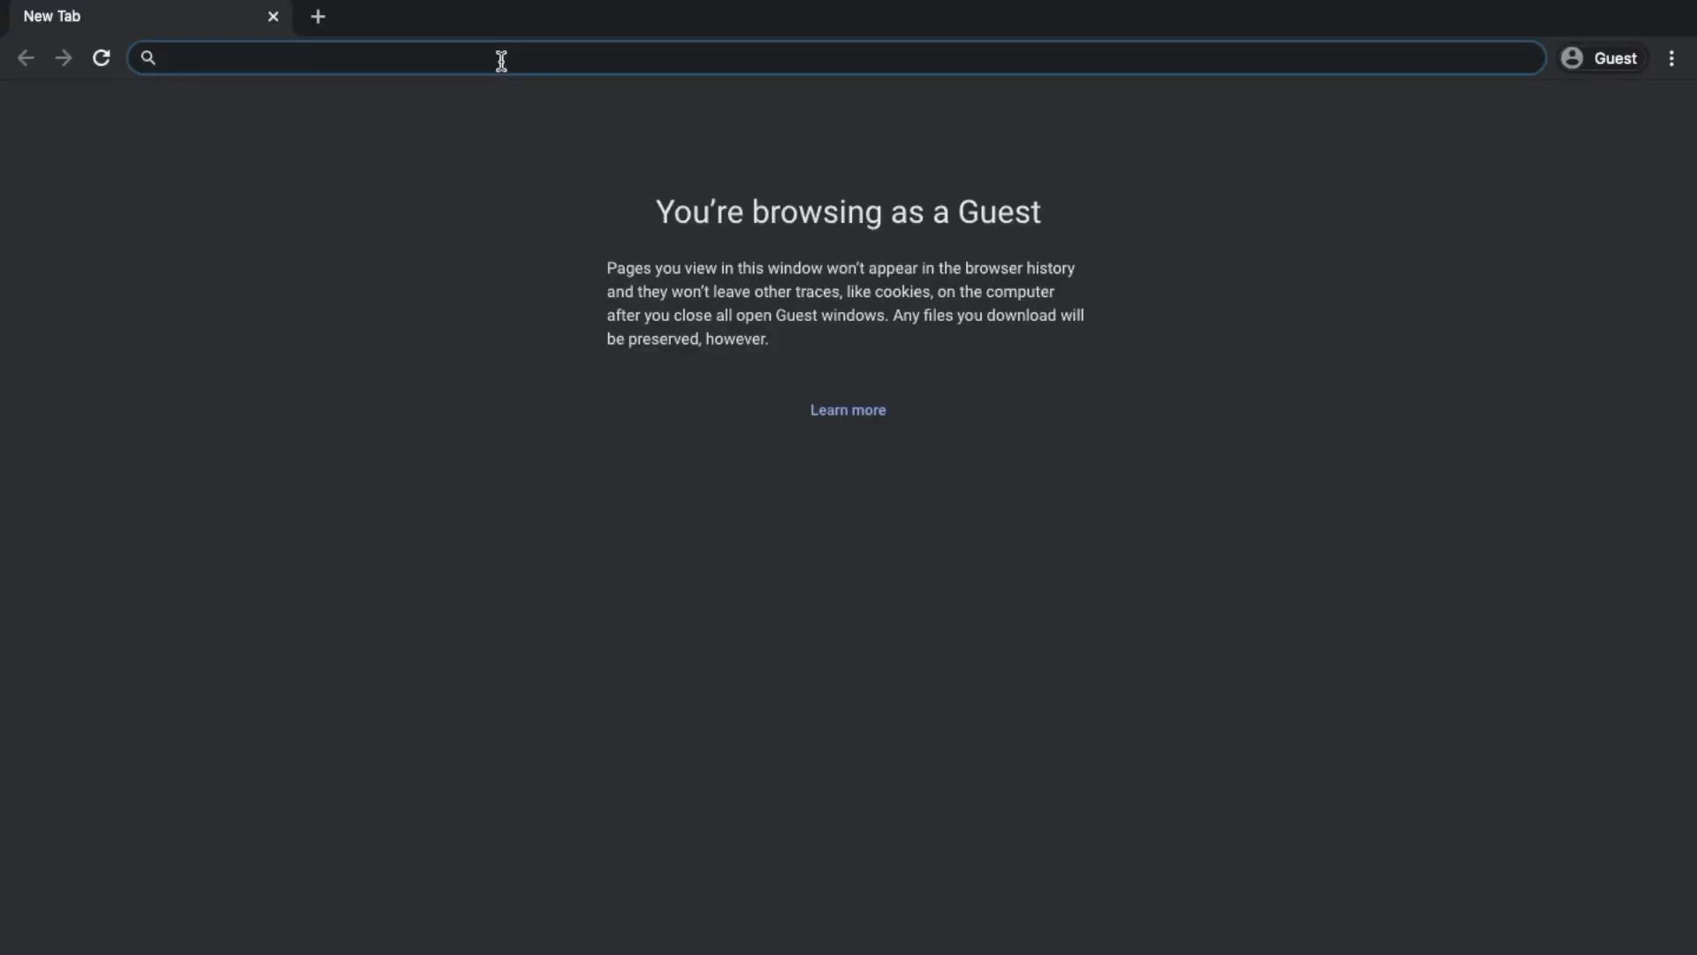
pyautogui.write('teensyduin')
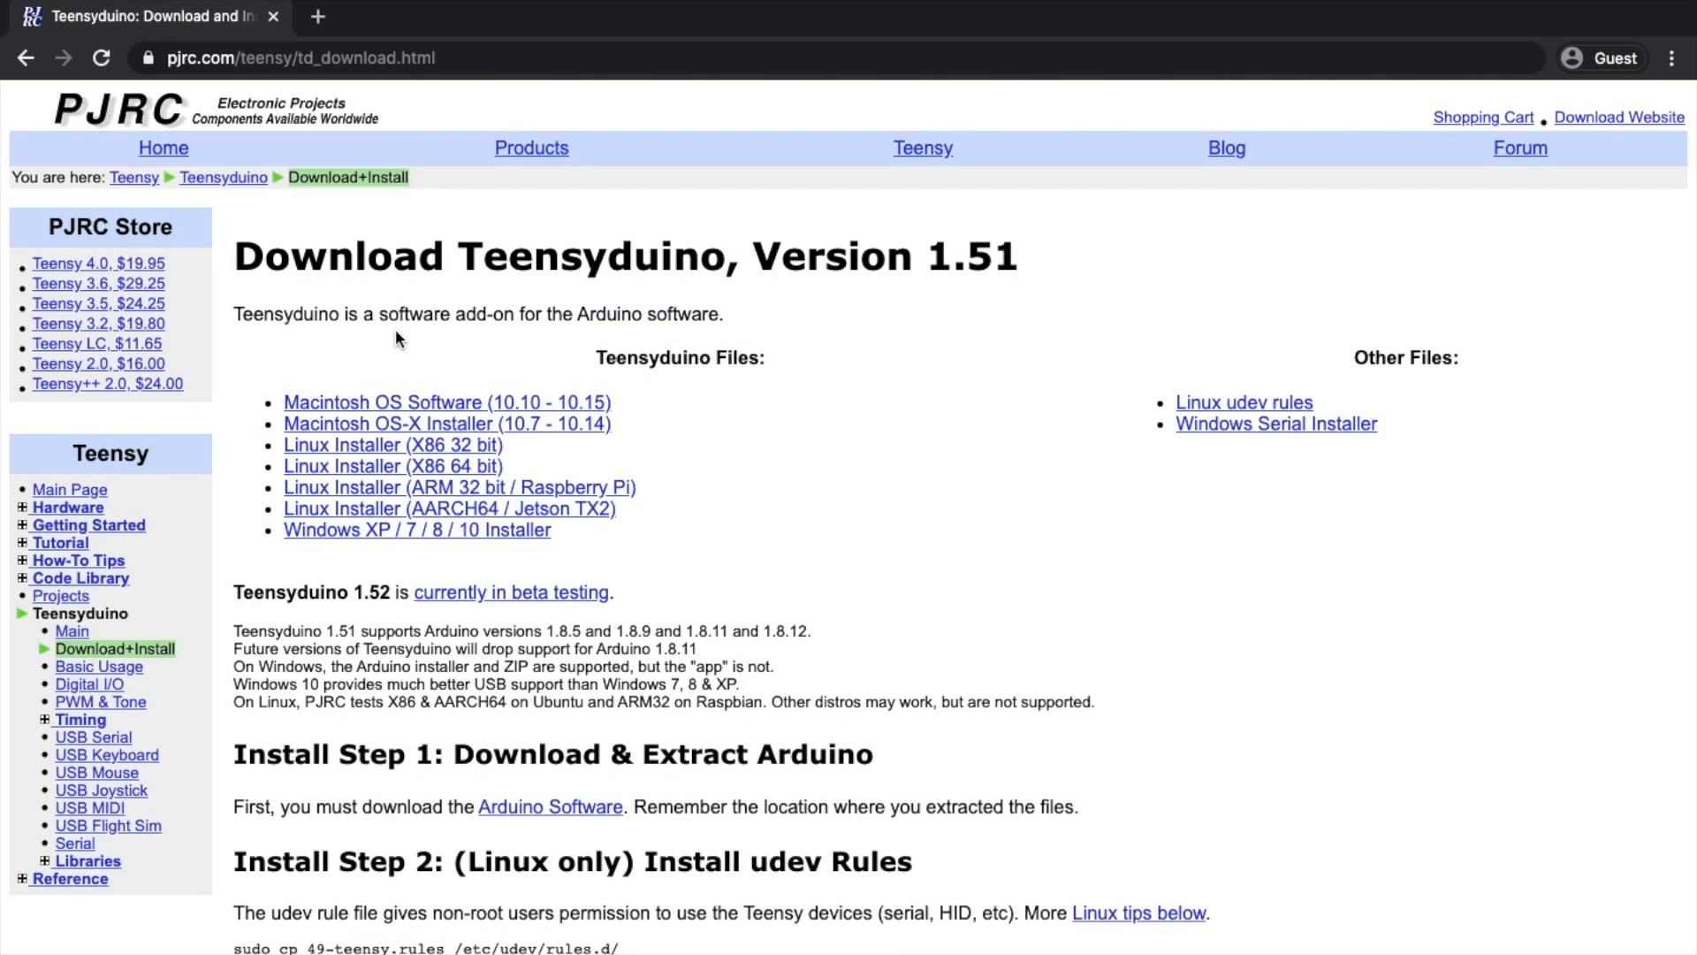
pyautogui.moveTo(339, 409)
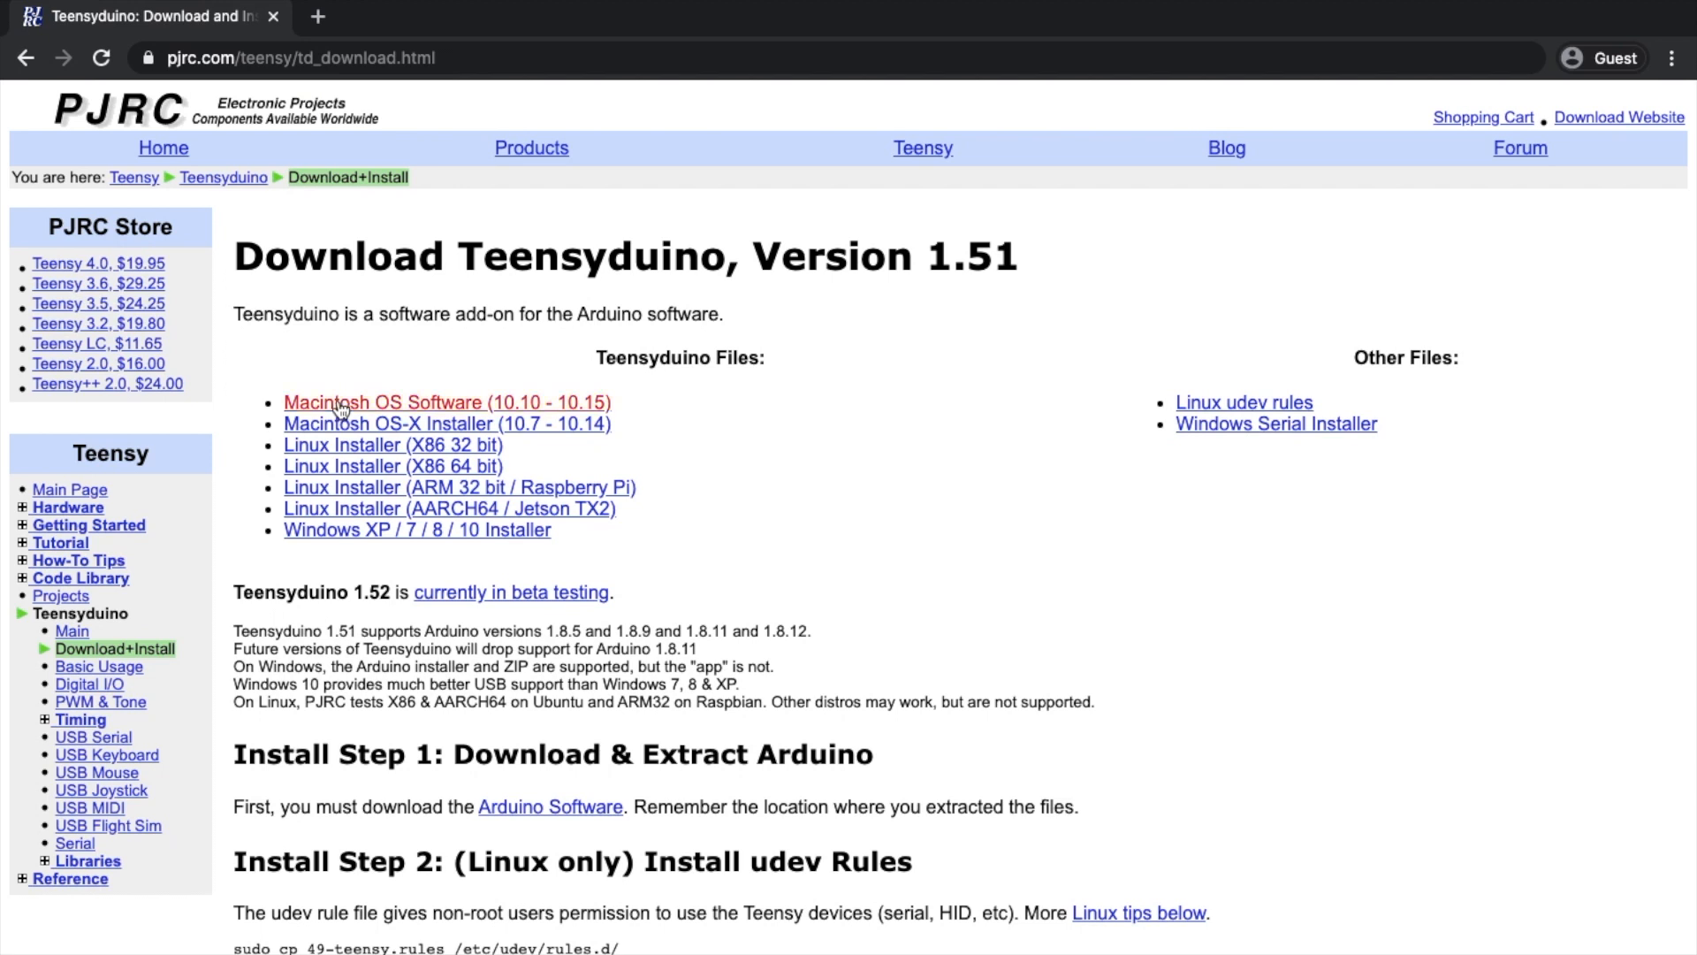
pyautogui.moveTo(314, 471)
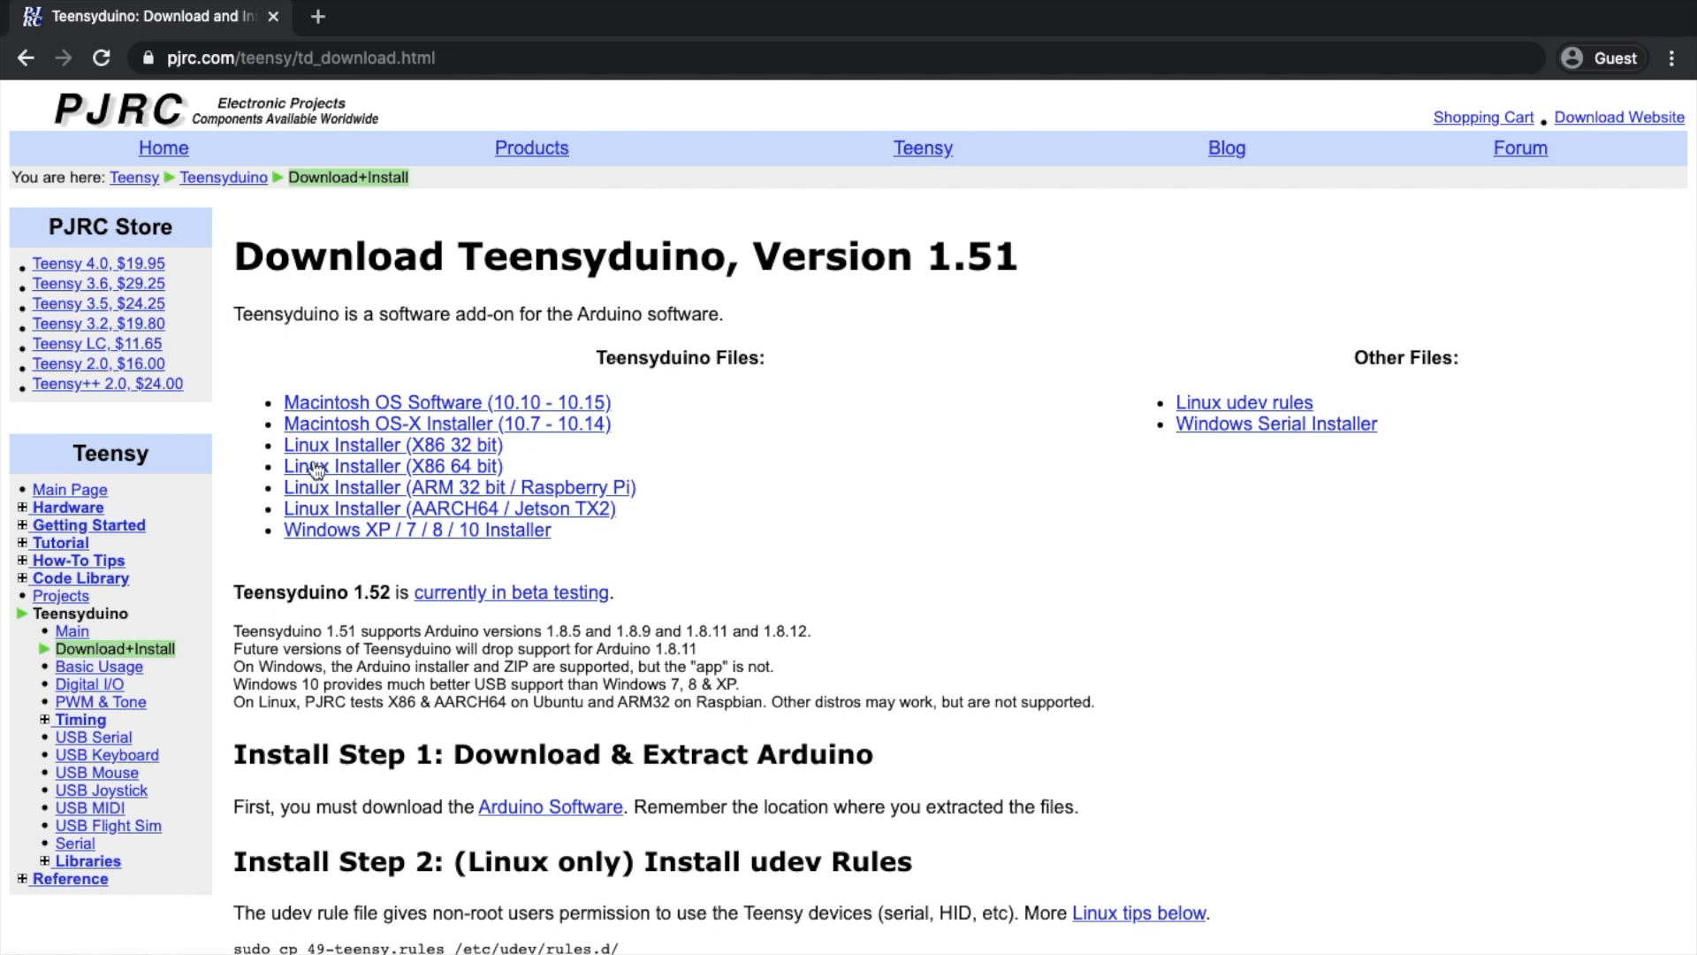
pyautogui.moveTo(310, 476)
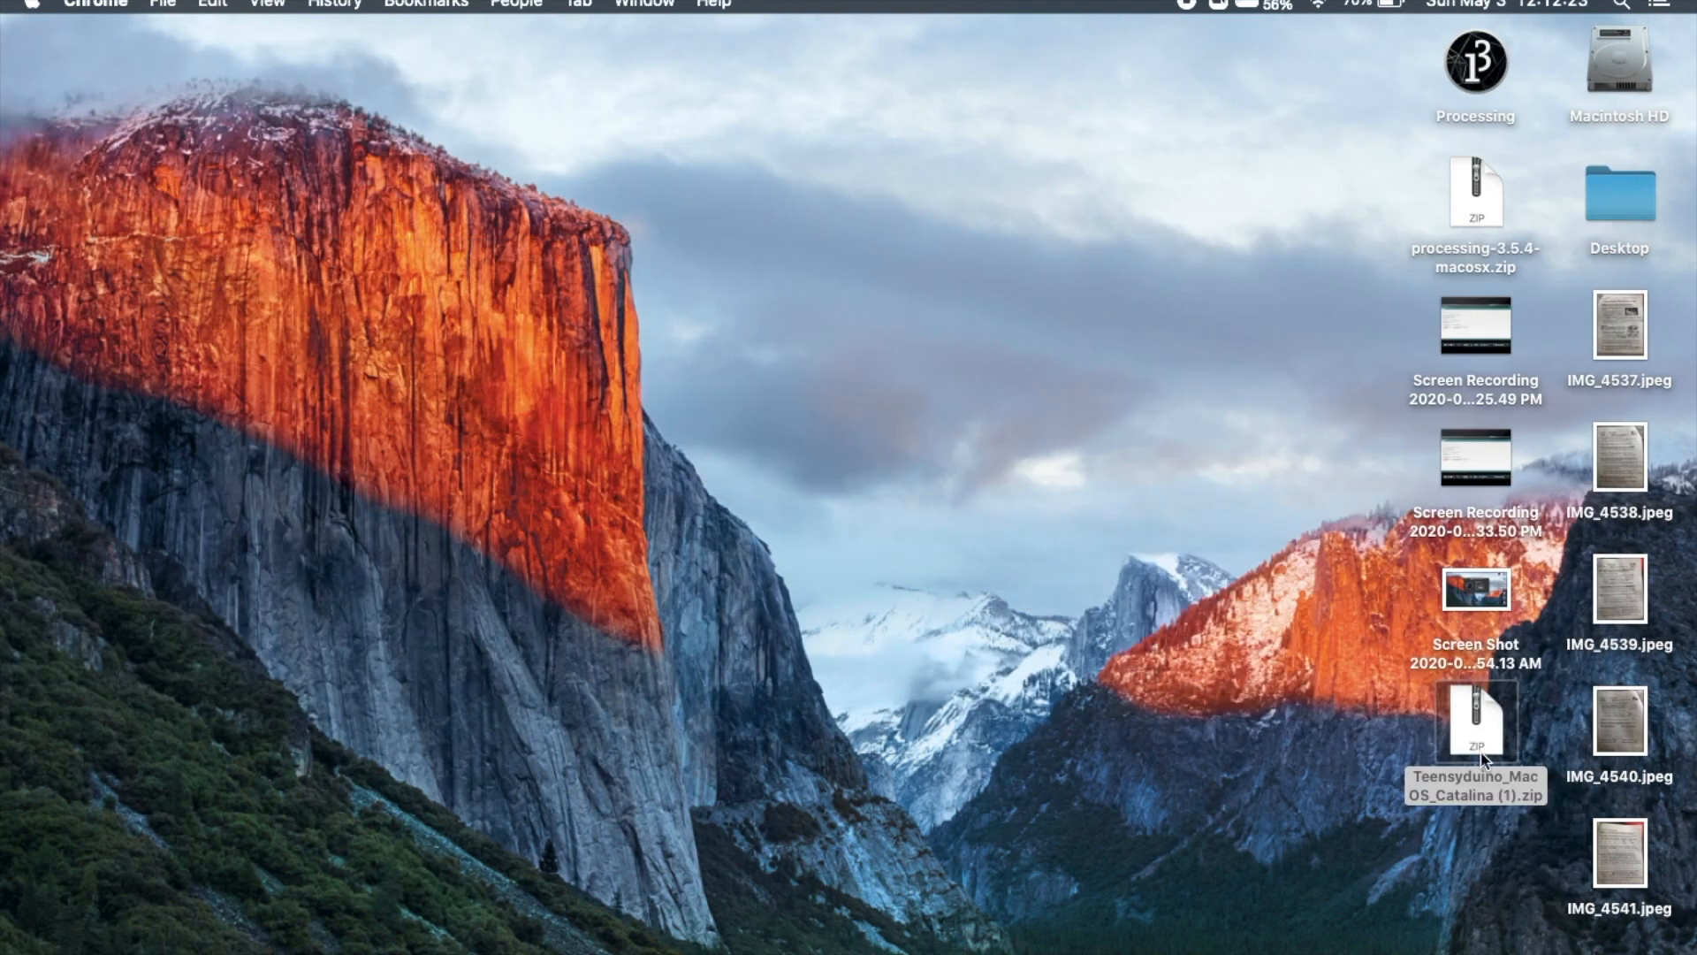
# Extract Teensyduino_MacOS_Catalina (1).zip and select the unpacked Teensyduino app.
pyautogui.doubleClick(1474, 719)
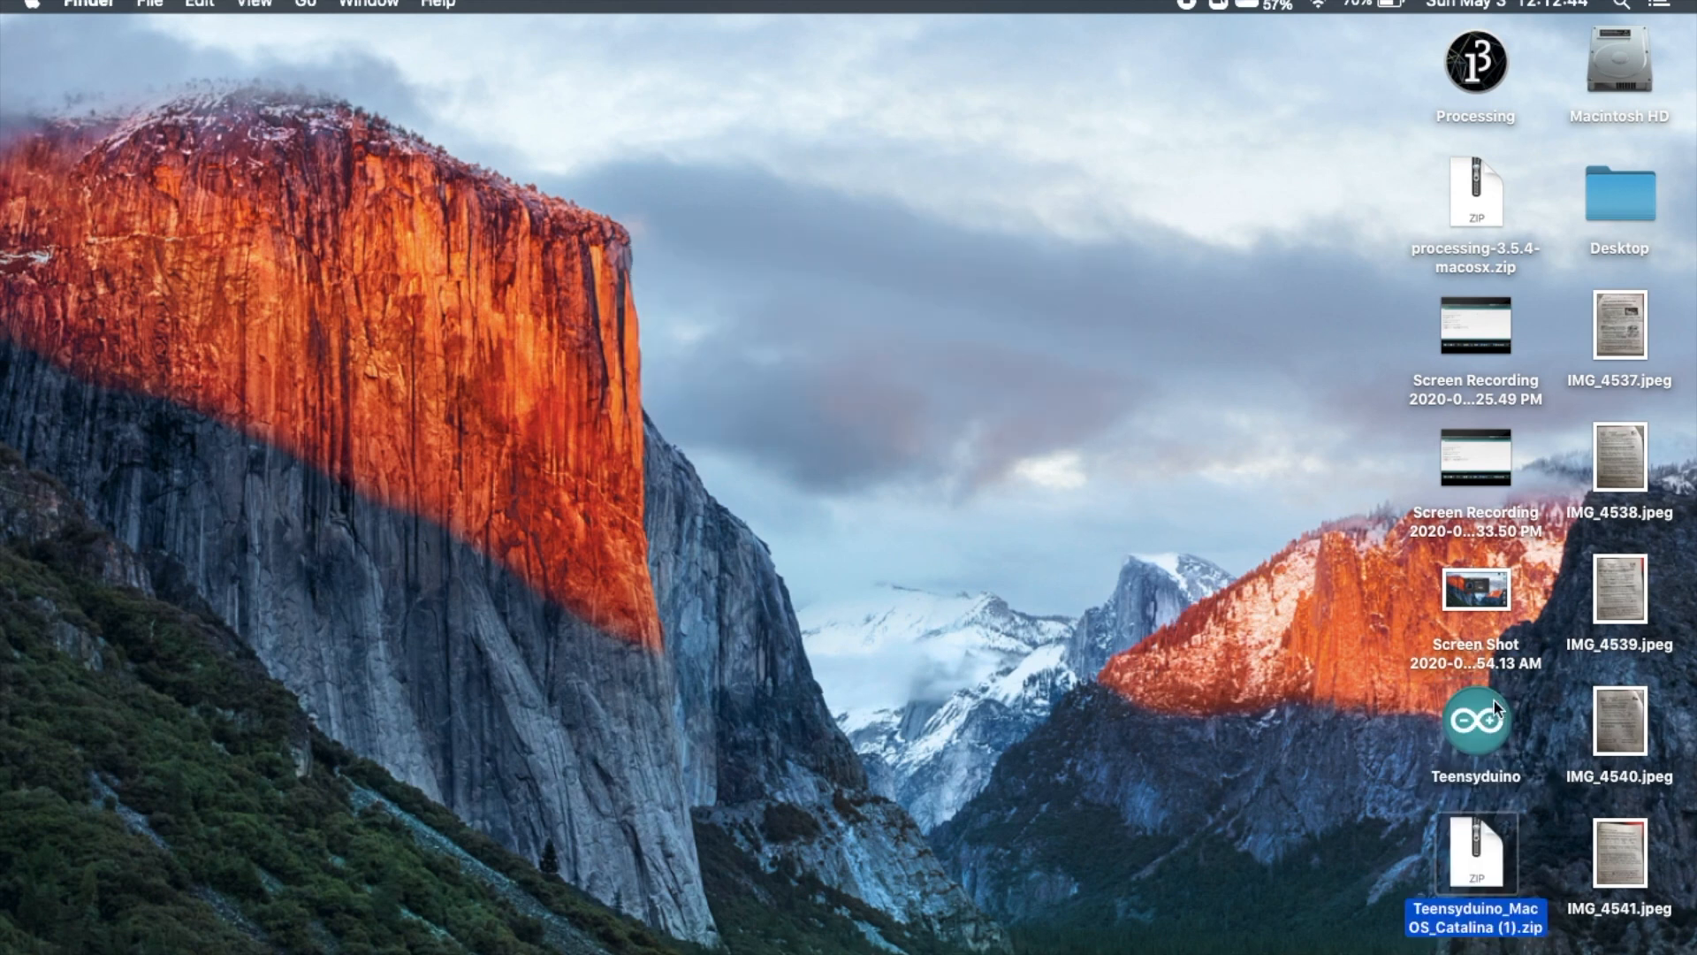
pyautogui.click(1475, 720)
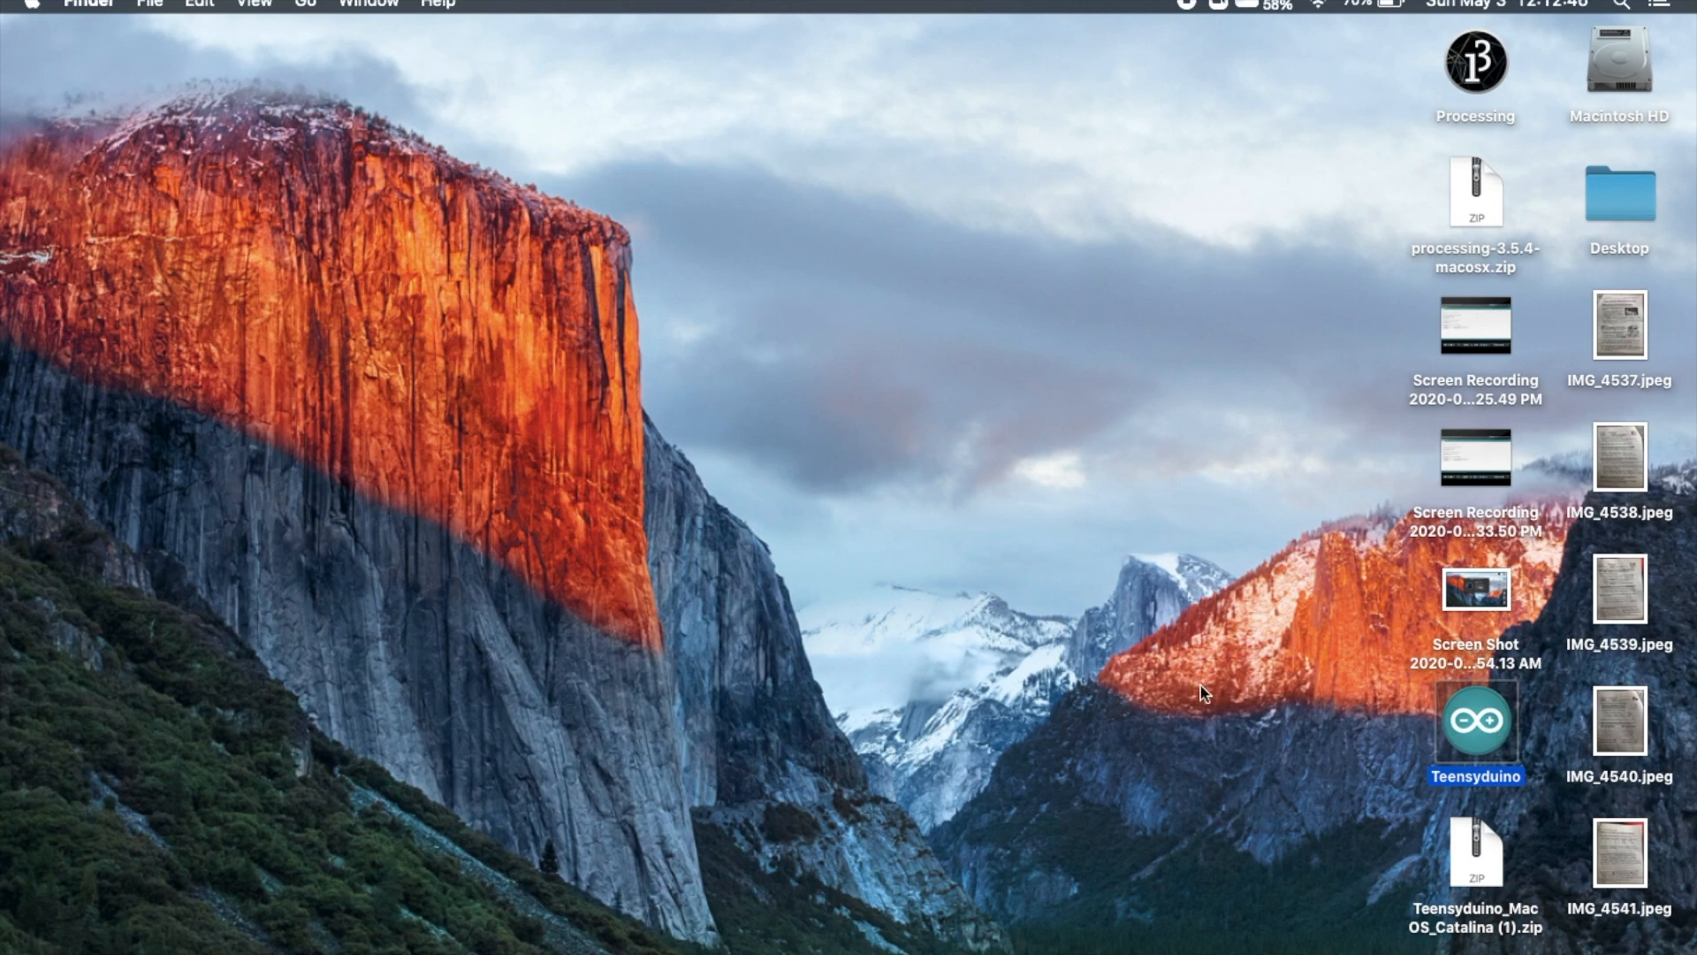
# Launch Teensyduino and confirm opening the app downloaded from the Internet.
pyautogui.doubleClick(1474, 722)
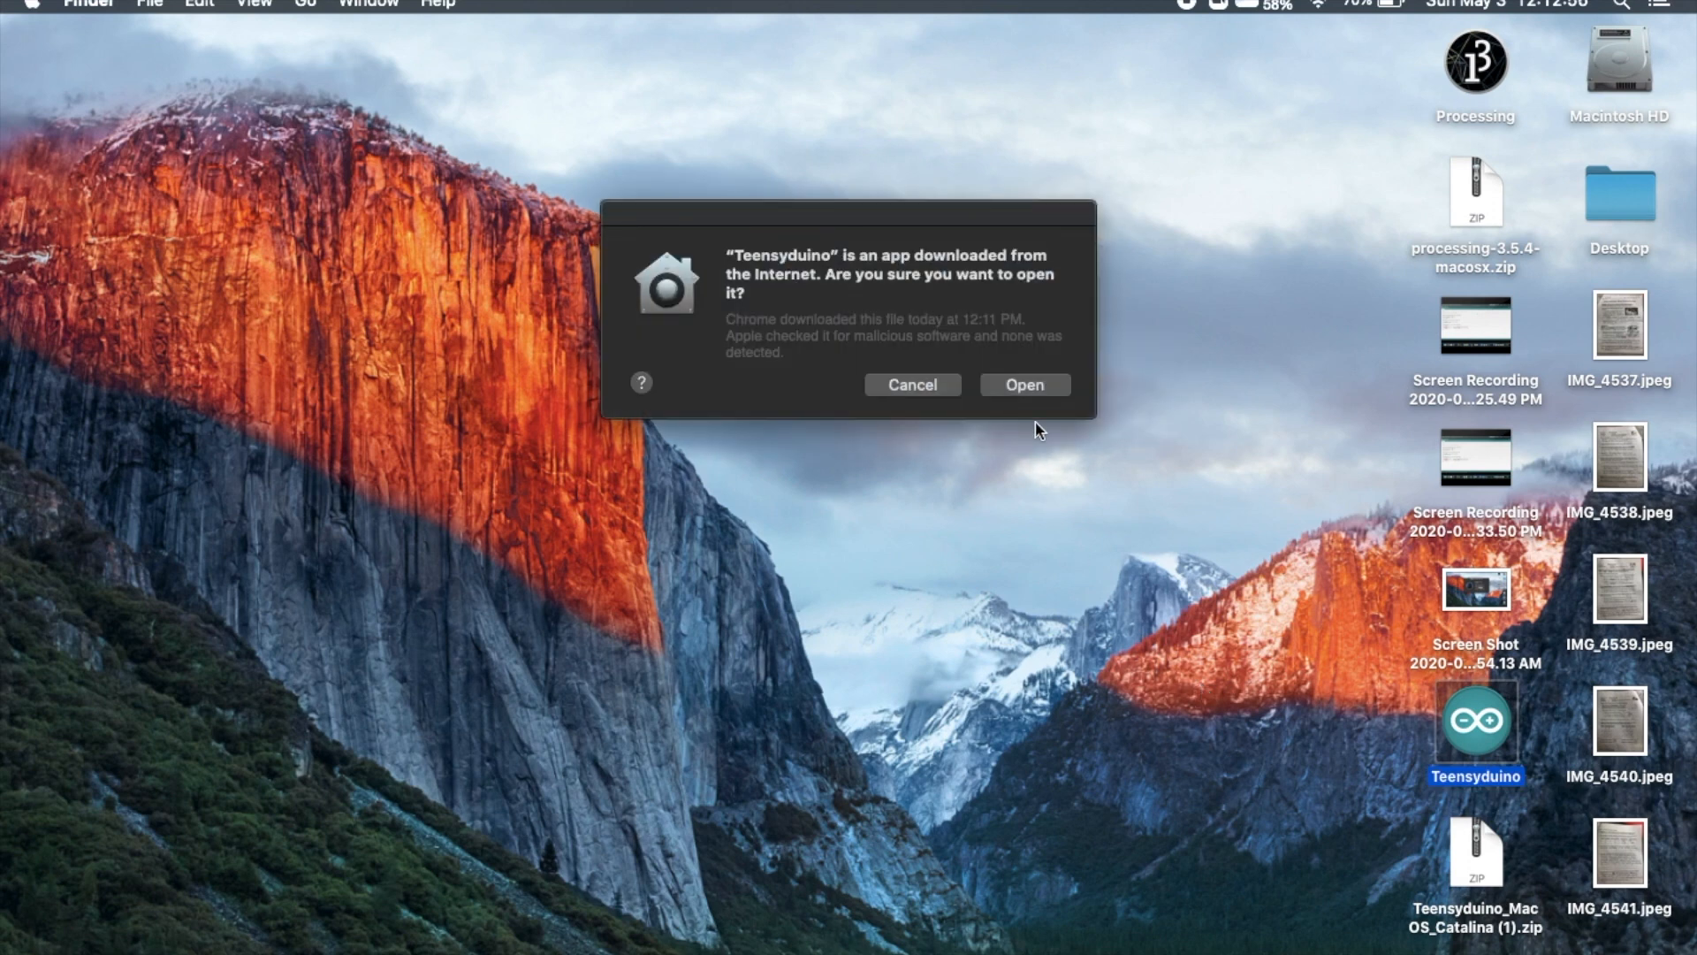
pyautogui.moveTo(700, 243)
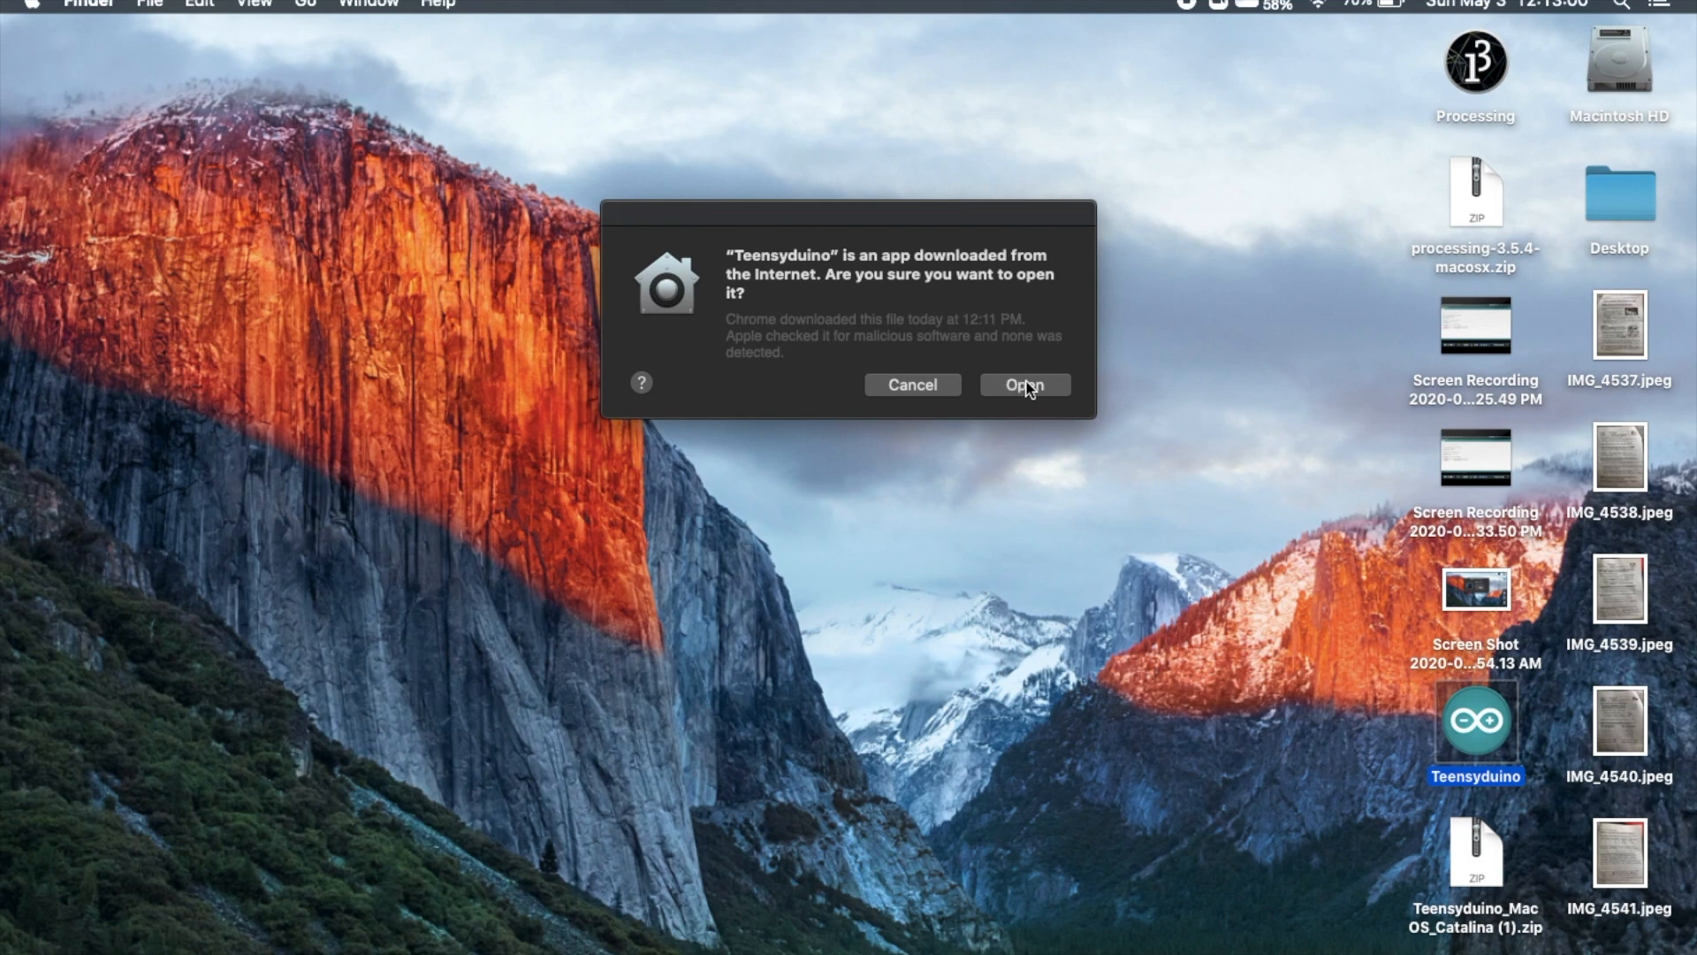
pyautogui.click(1023, 384)
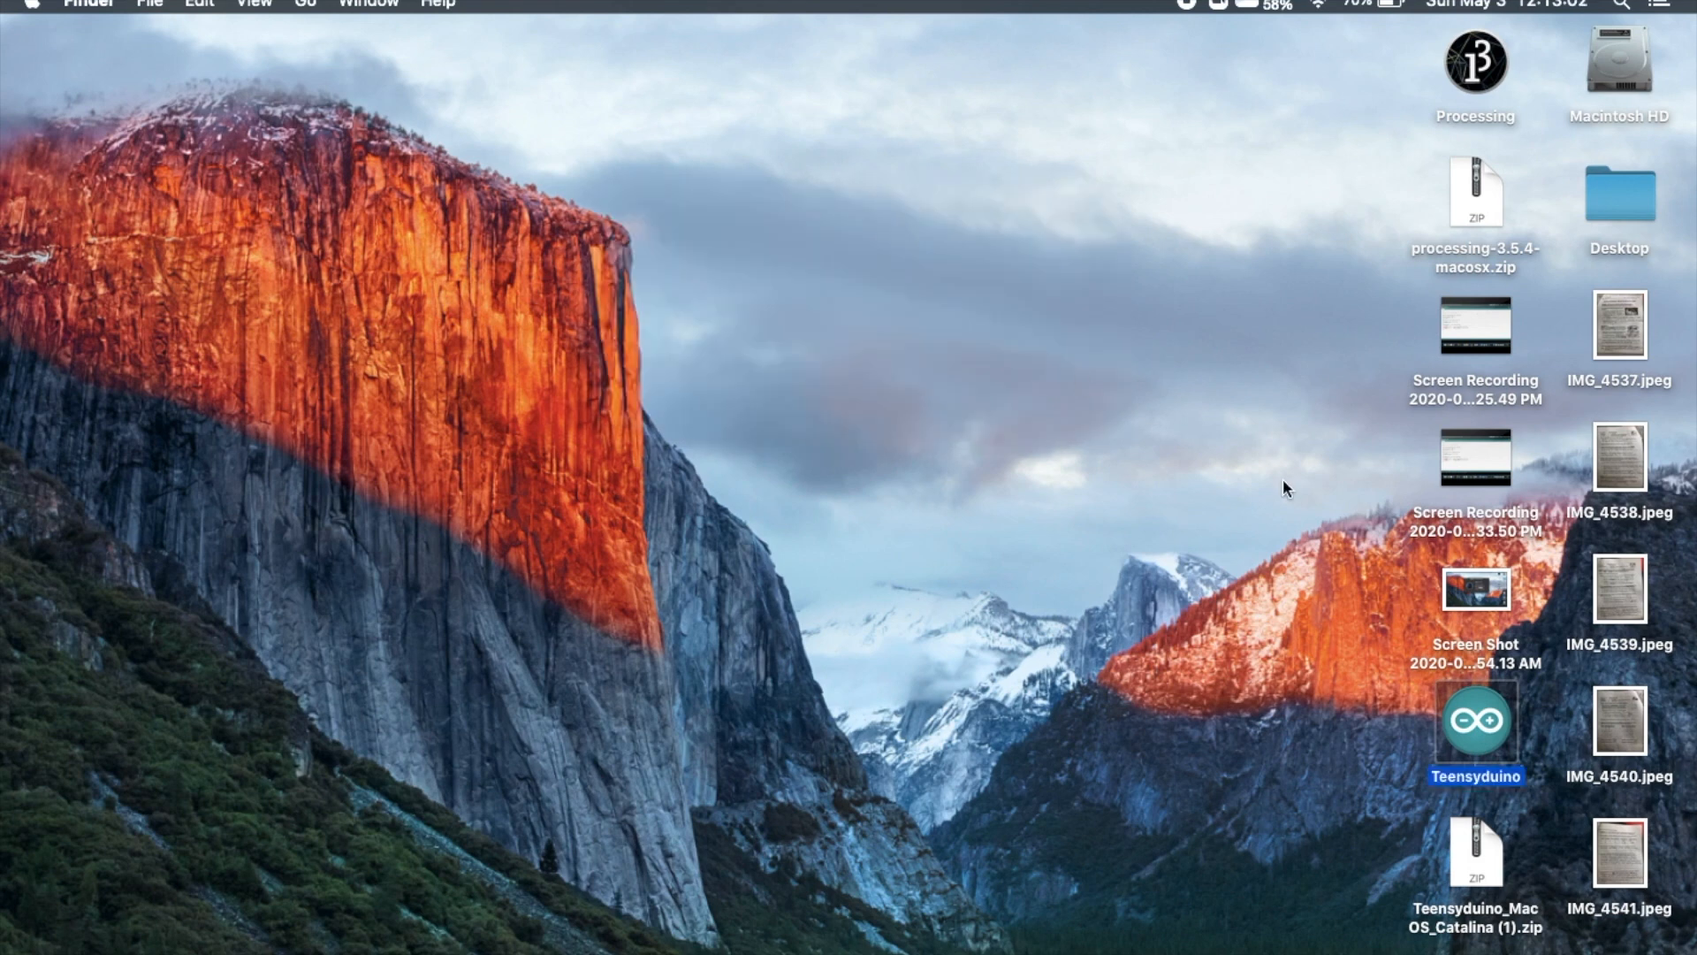
# Start Teensyduino to get the blank sketch_may03a in Arduino 1.8.12.
pyautogui.doubleClick(1475, 720)
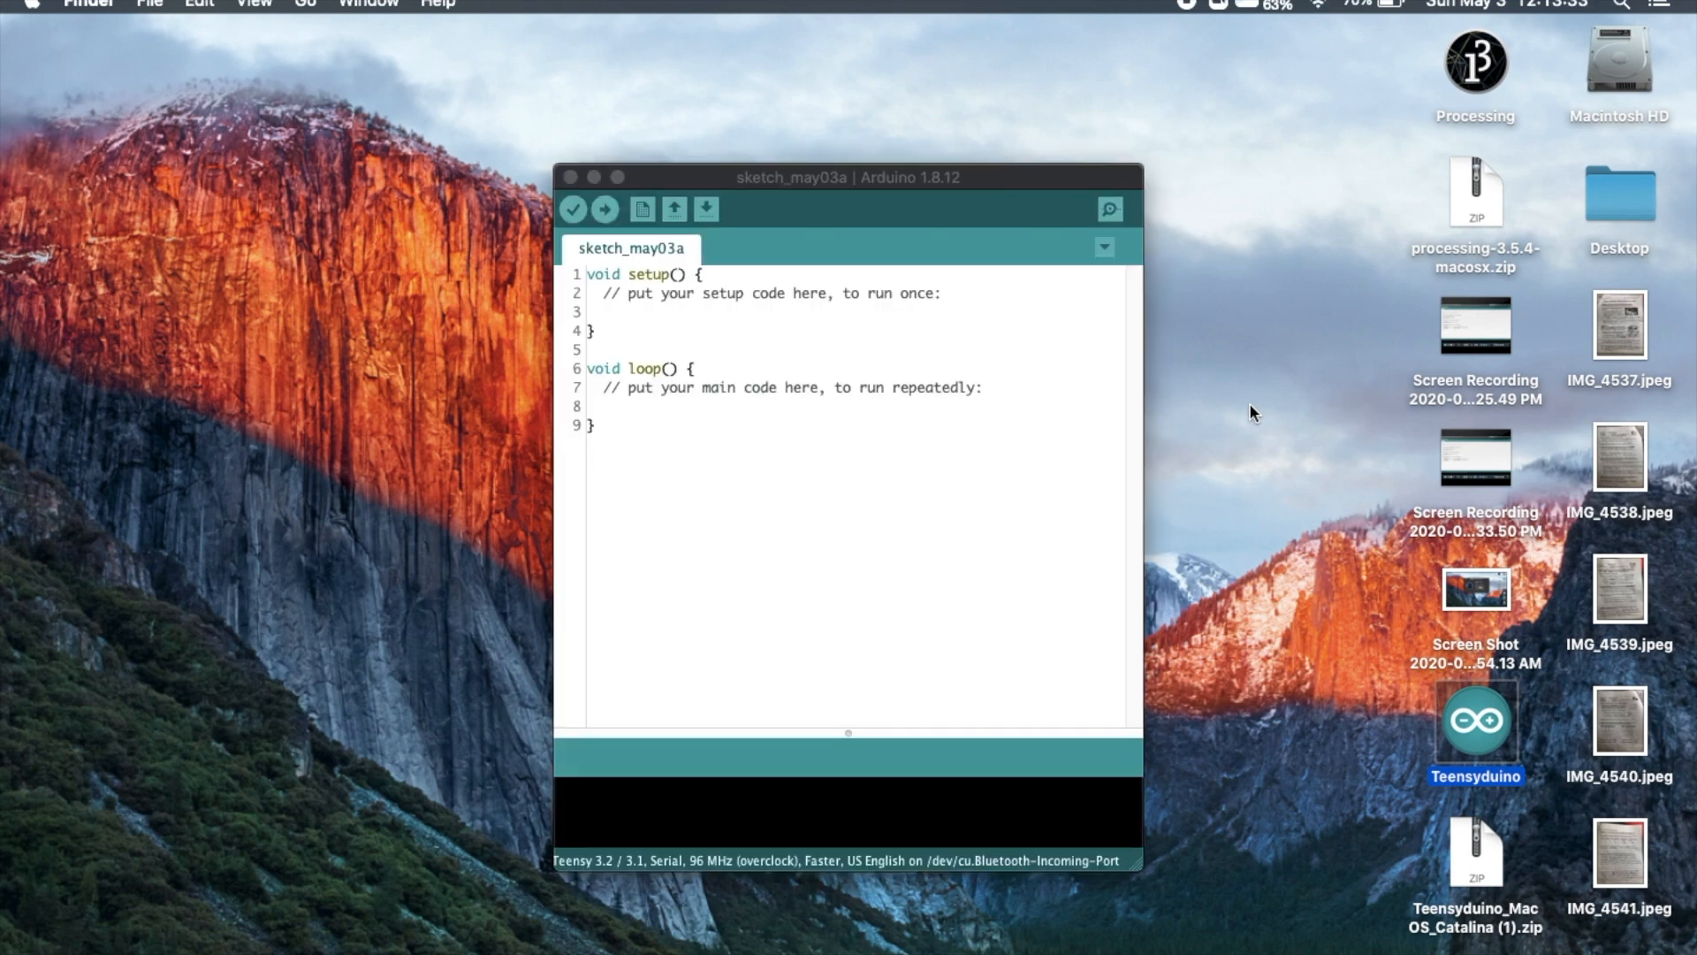
pyautogui.moveTo(541, 160)
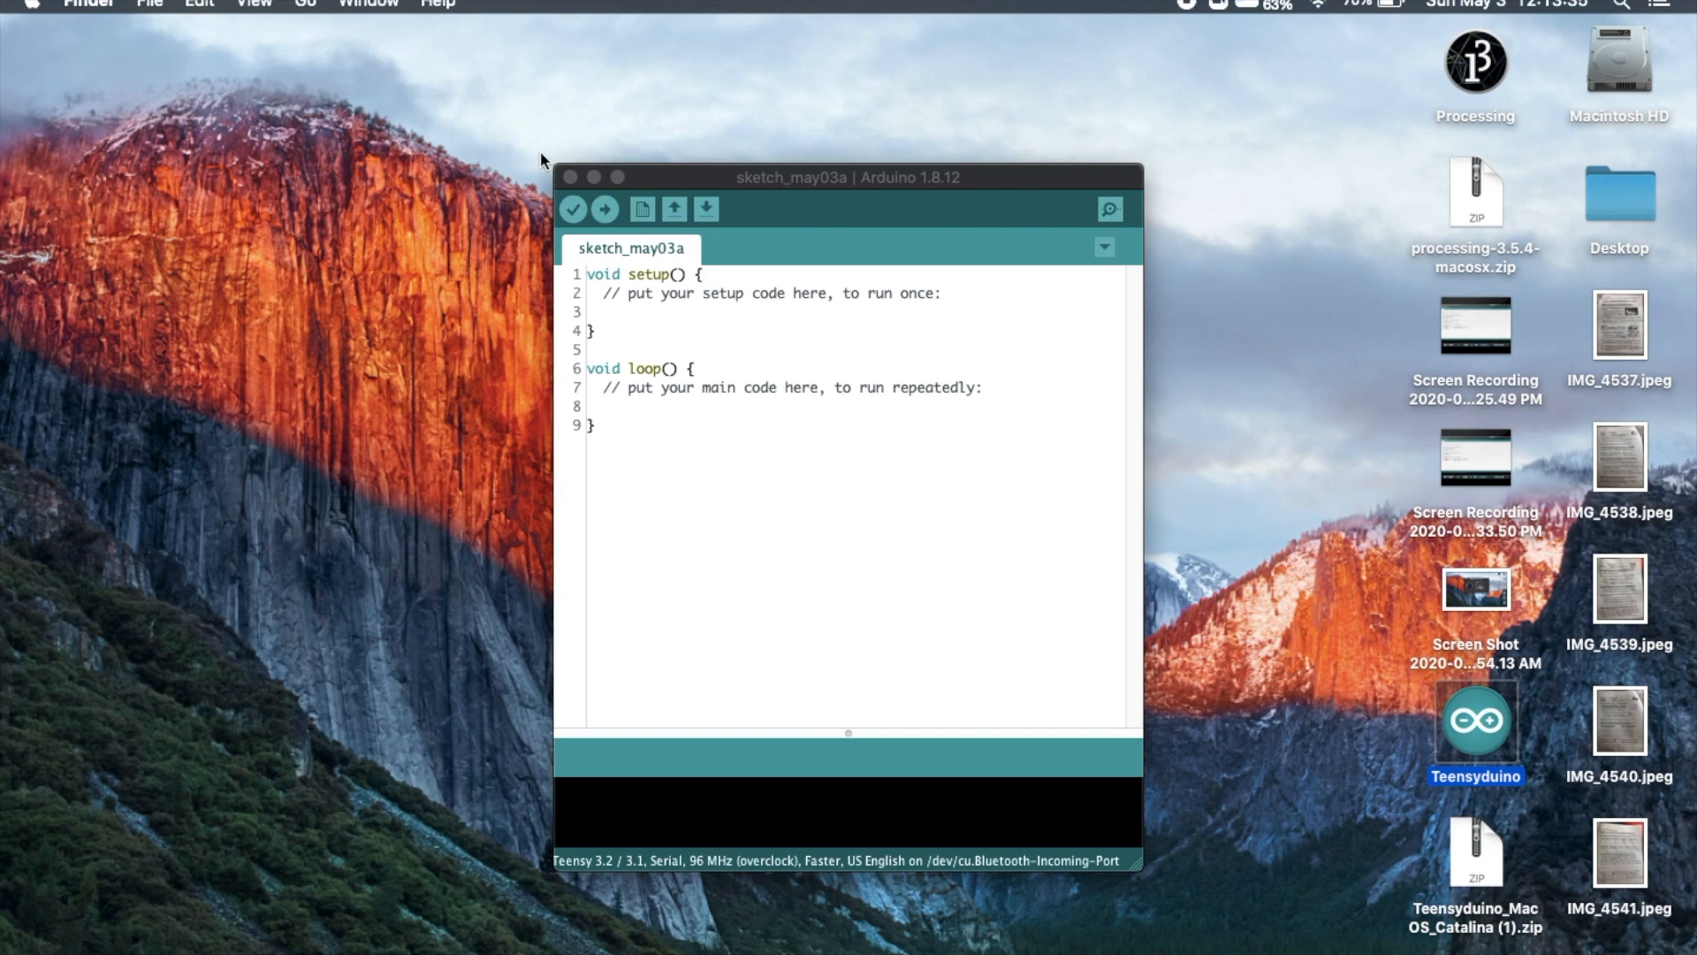
pyautogui.moveTo(574, 807)
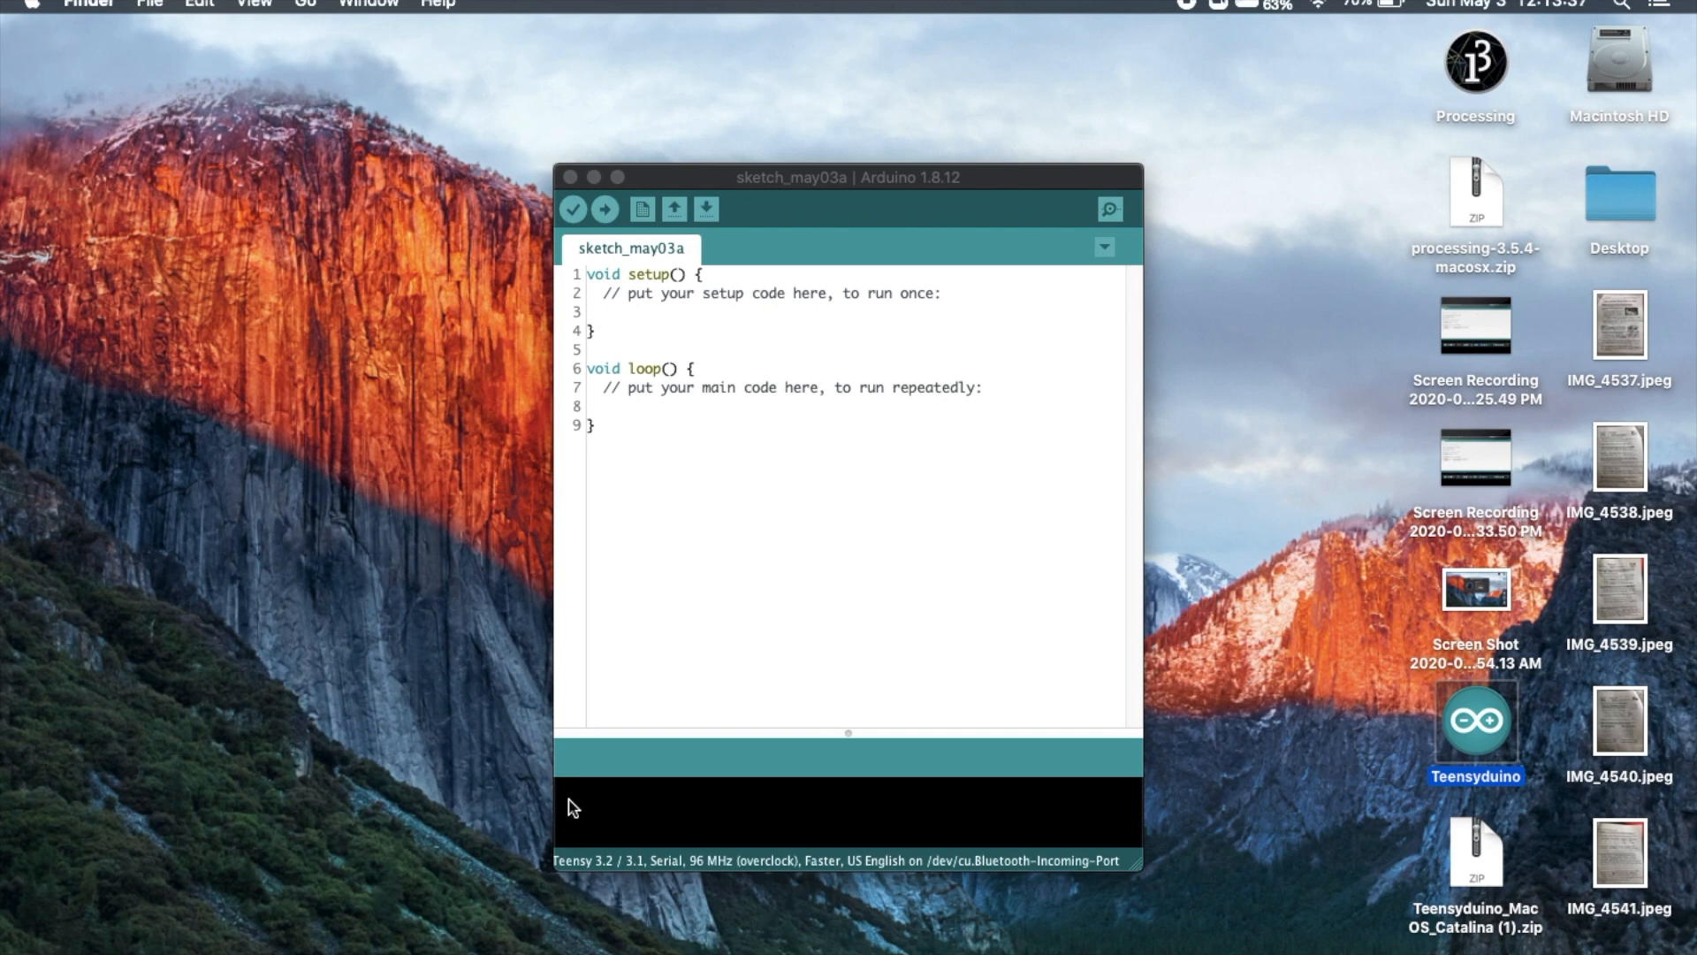